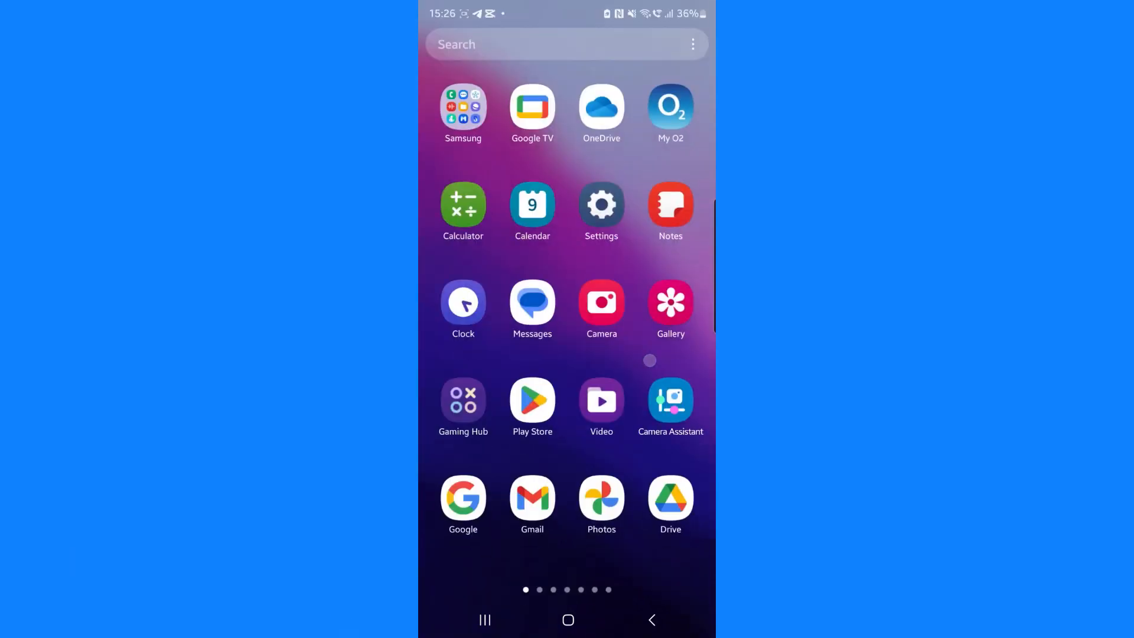
Launch Settings from the home screen and scroll the main list to its lower entries
left_click(601, 204)
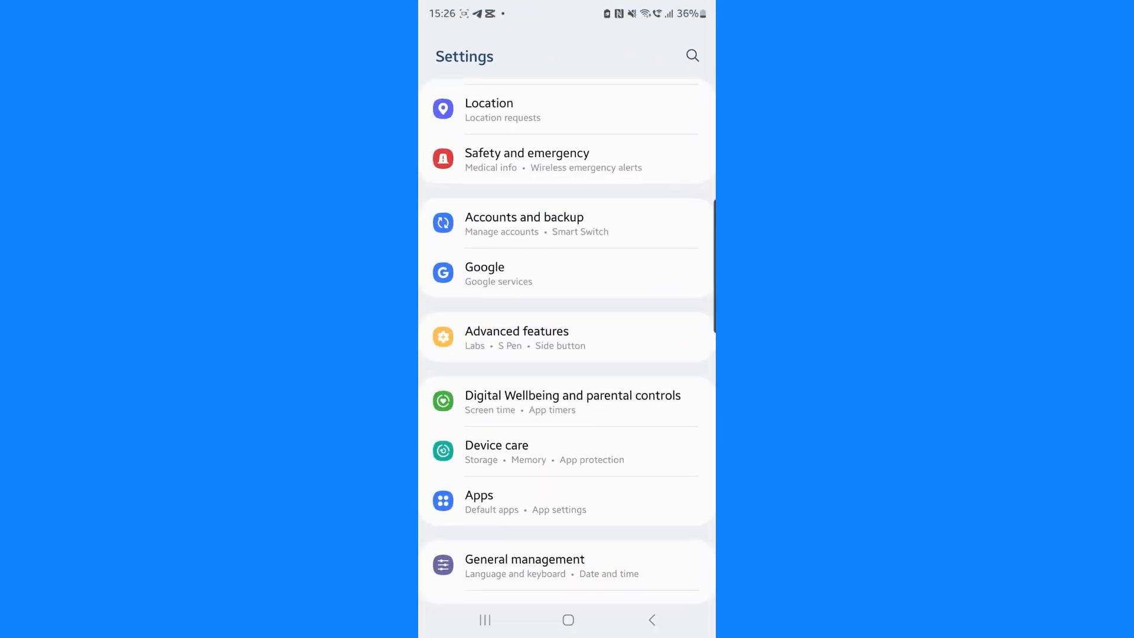
scroll("down", 3)
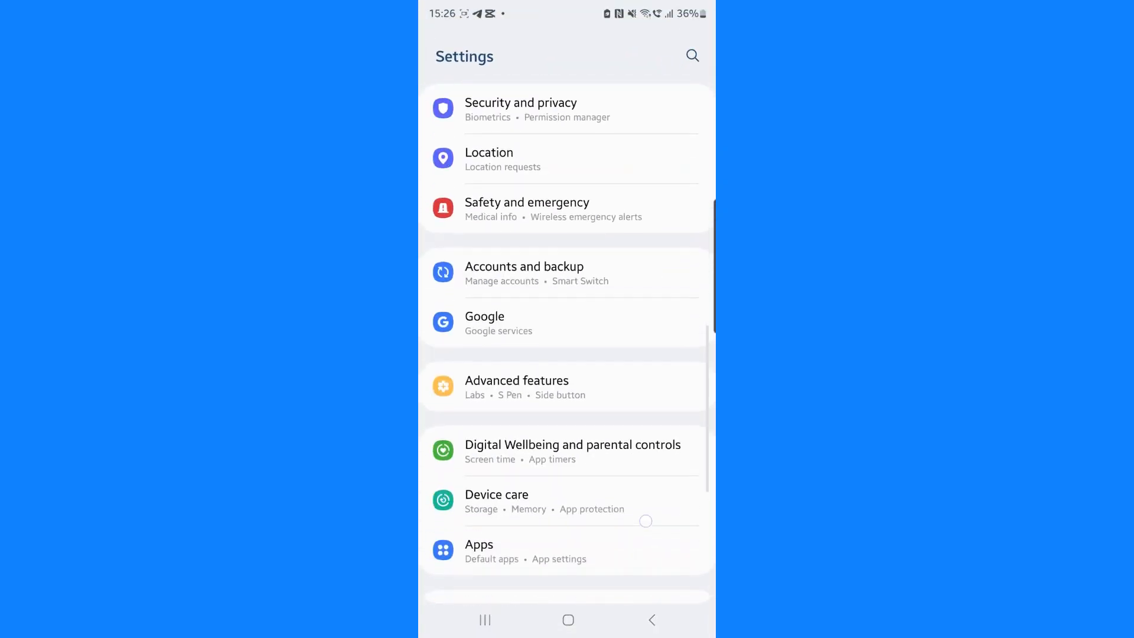
scroll("down", 3)
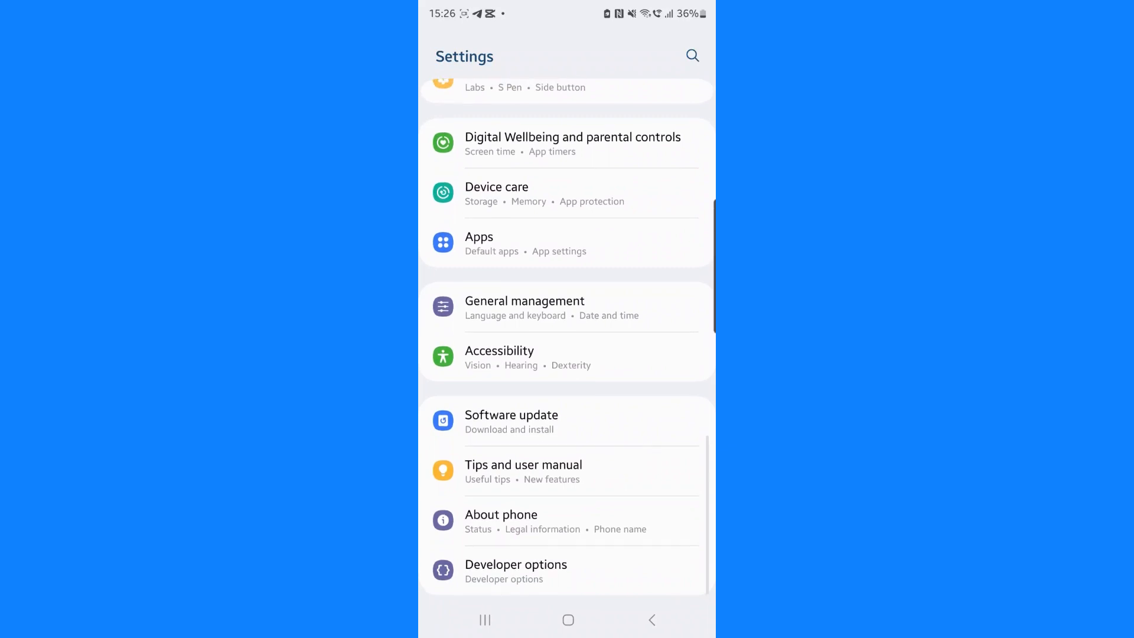
Open Apps and search 'toca' to find Toca World (671 MB)
left_click(479, 237)
type("toca")
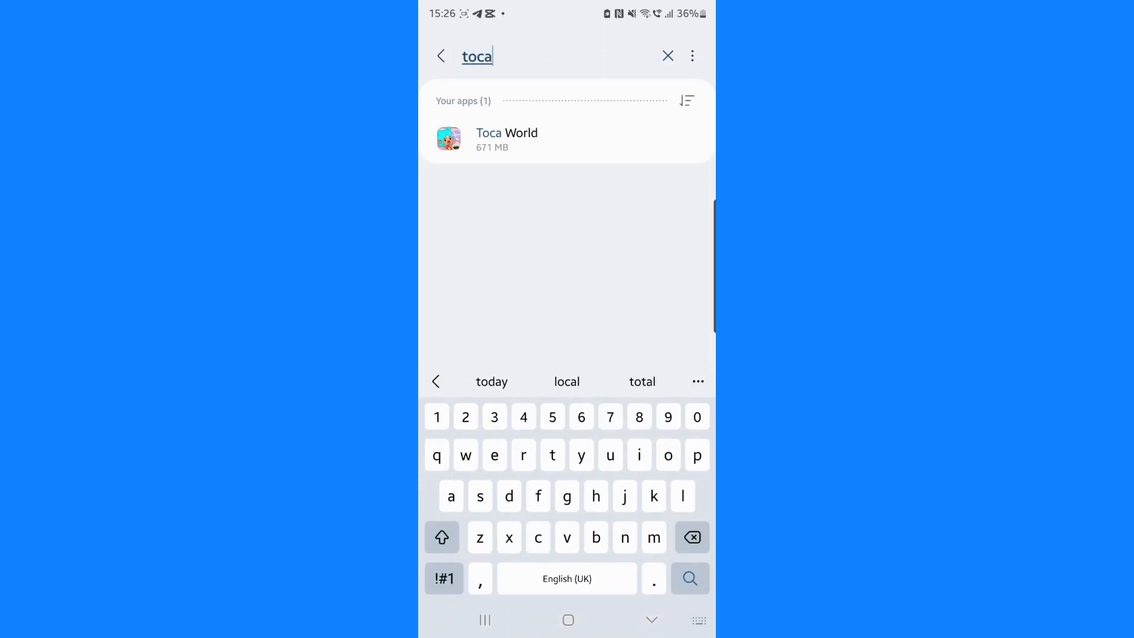
In Toca World's Storage page, clear its data and cache, dropping total to 646 MB
left_click(534, 137)
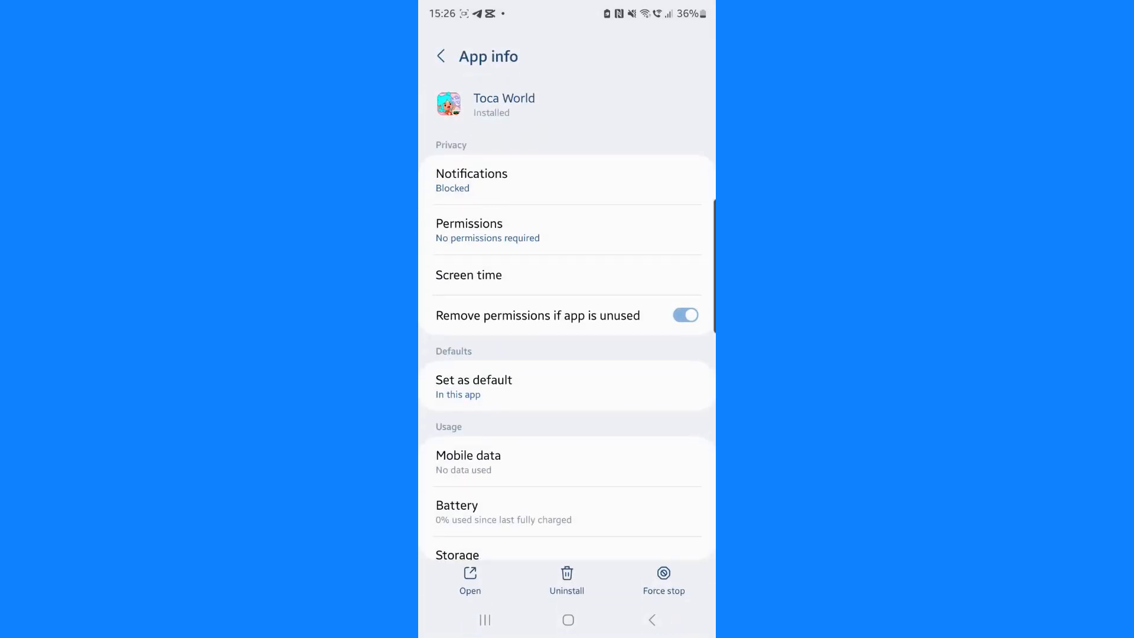
scroll("down", 3)
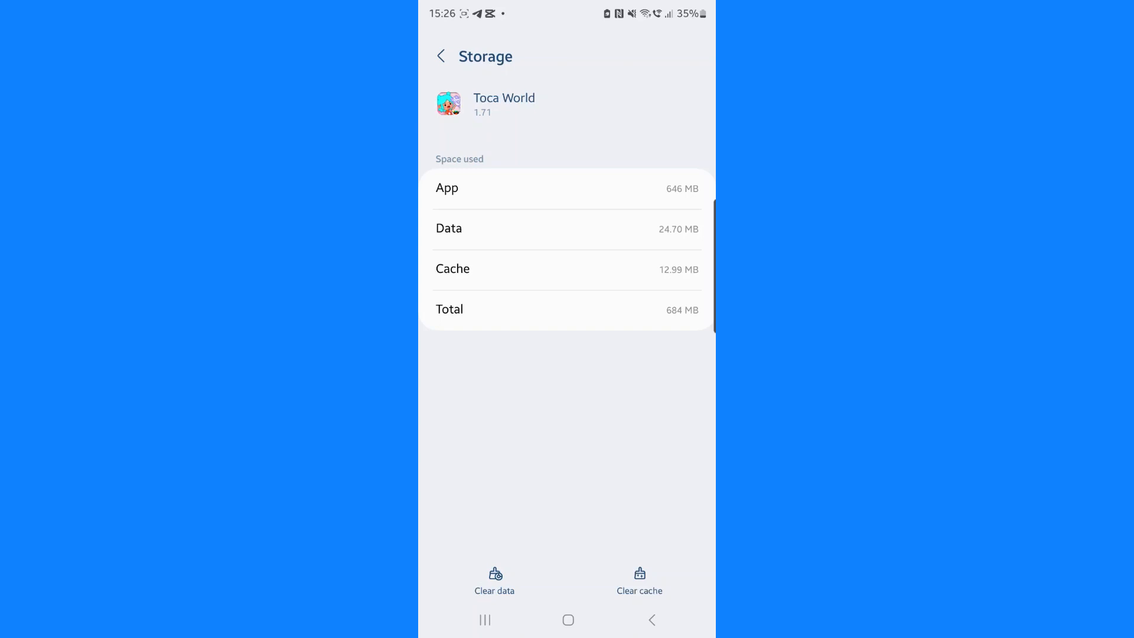
left_click(494, 580)
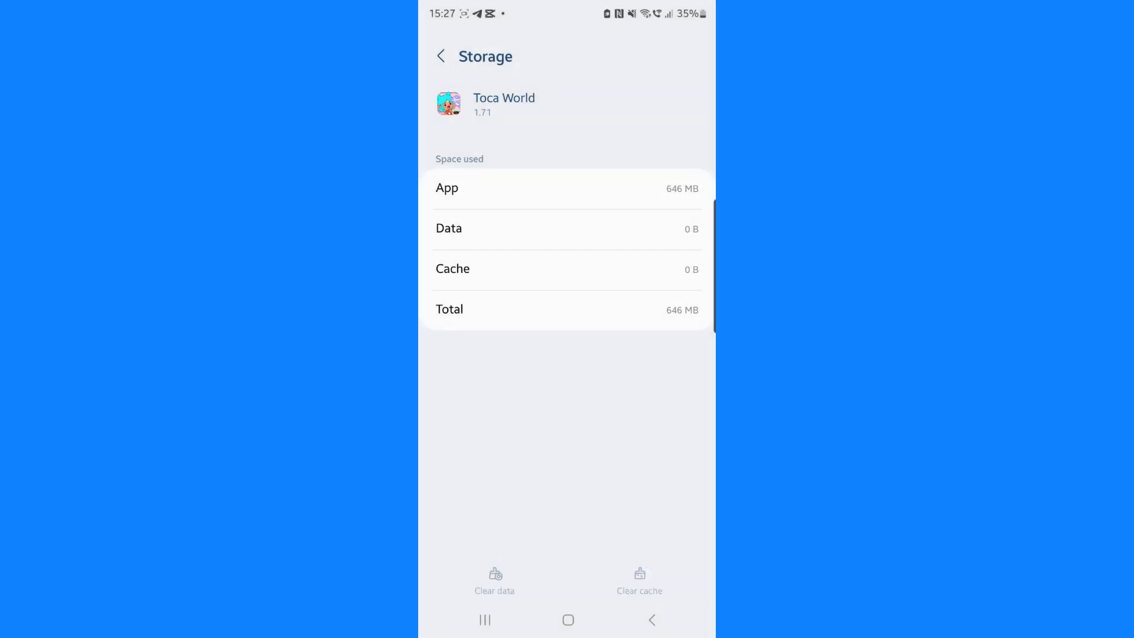